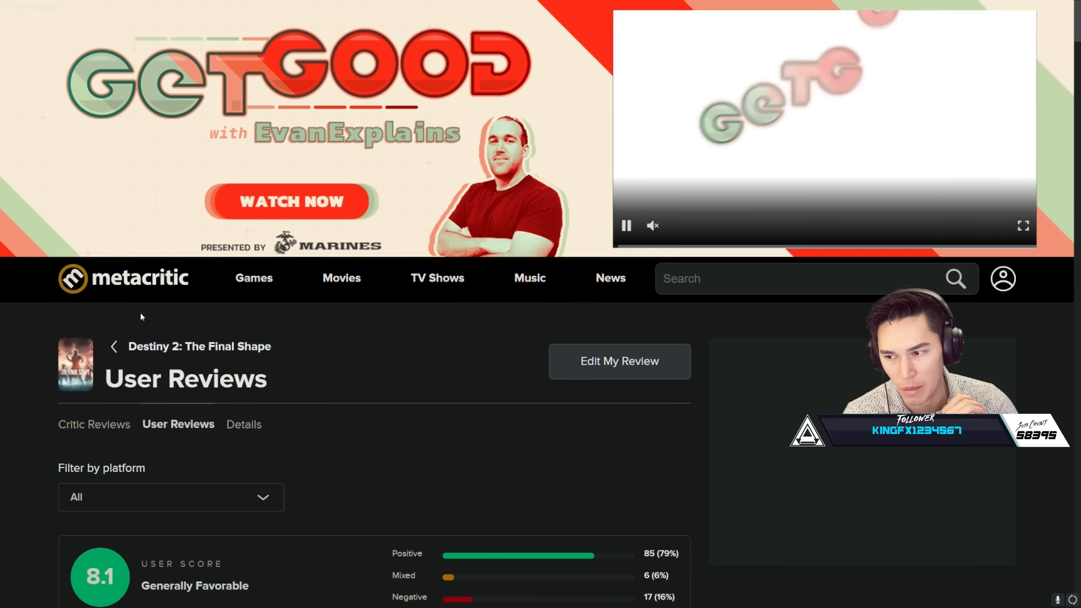
Step: Scroll through The Final Shape's Metacritic critic reviews, then move to dmg04's X post
scroll(down, 3)
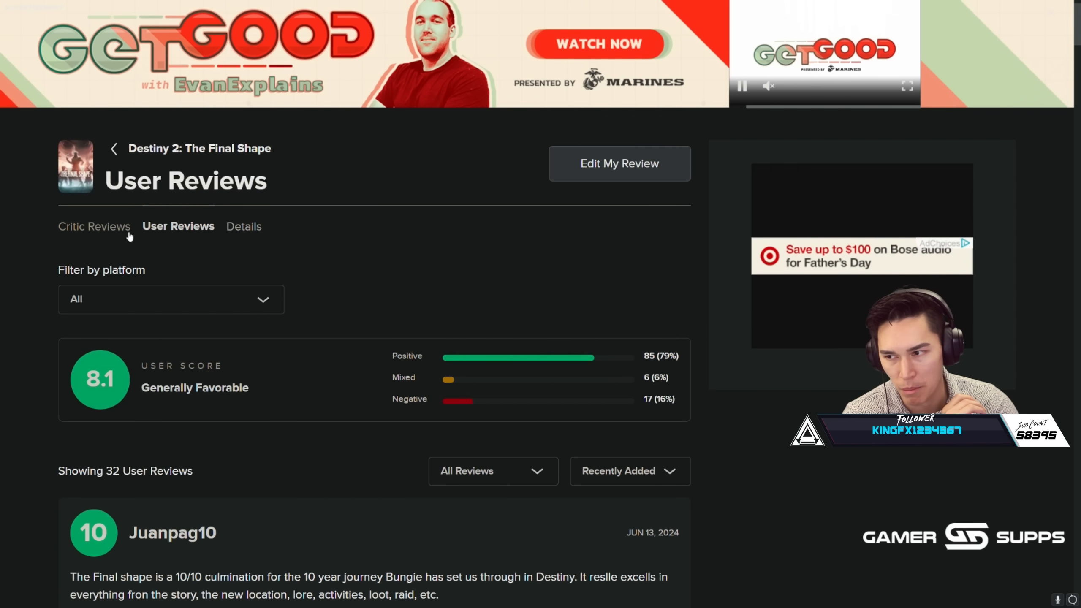
click(94, 226)
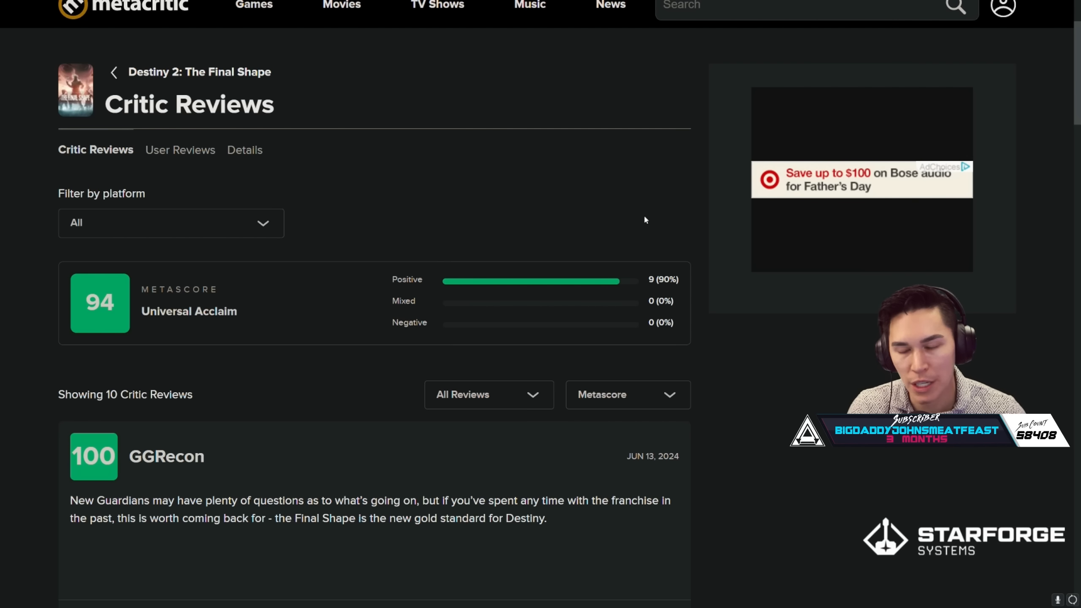
scroll(down, 3)
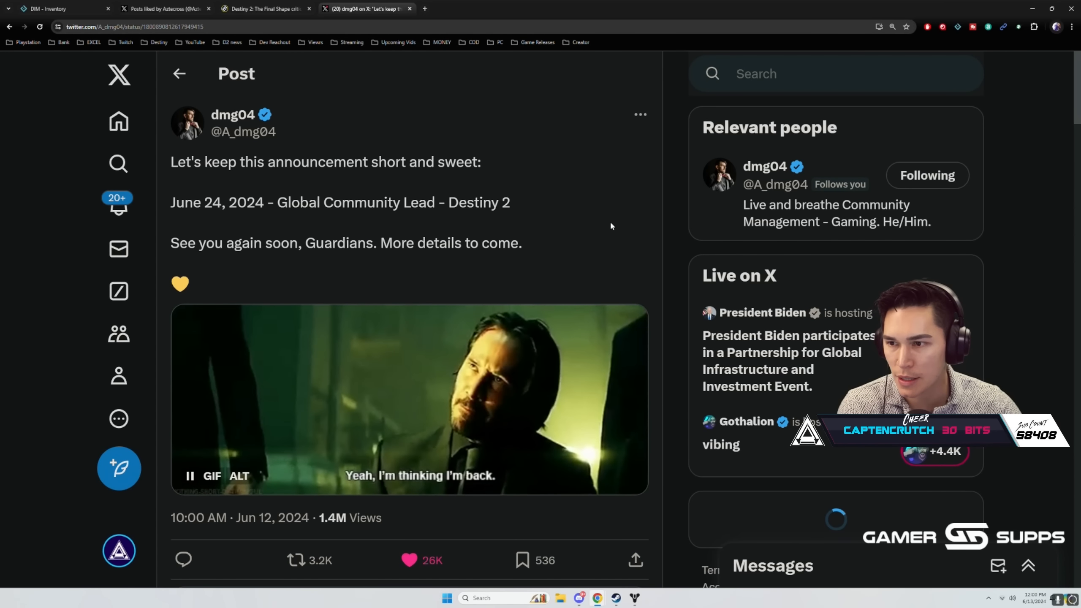
Step: Toggle full screen to leave dmg04's X post for TheGamer's Steam-ratings article
key(f11)
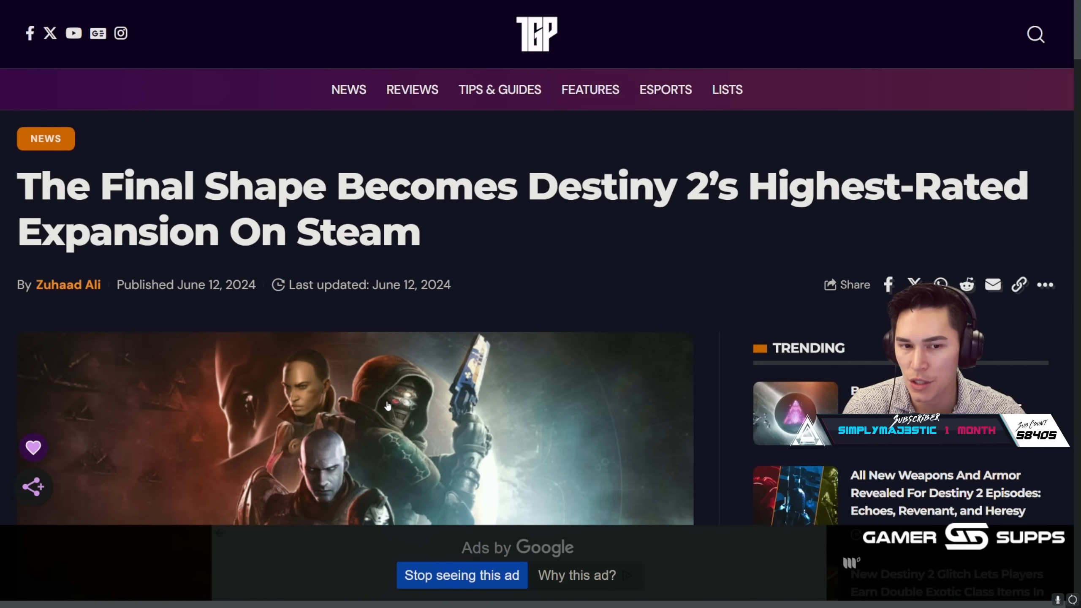
Step: Scroll down and highlight the paragraph on 80.5% positive, 'Very Positive' Steam reviews
scroll(down, 3)
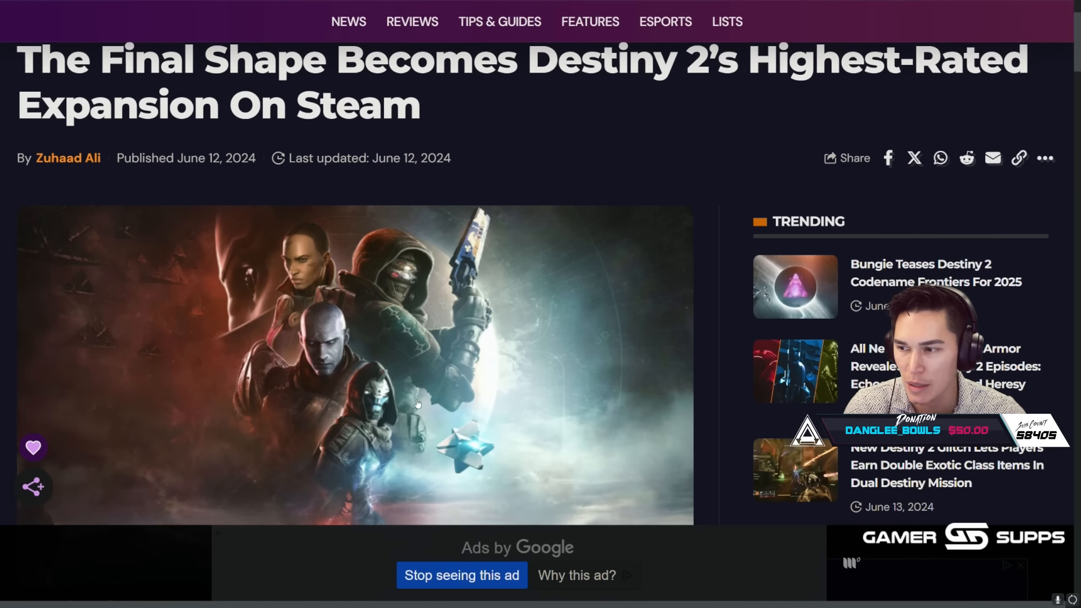
scroll(down, 3)
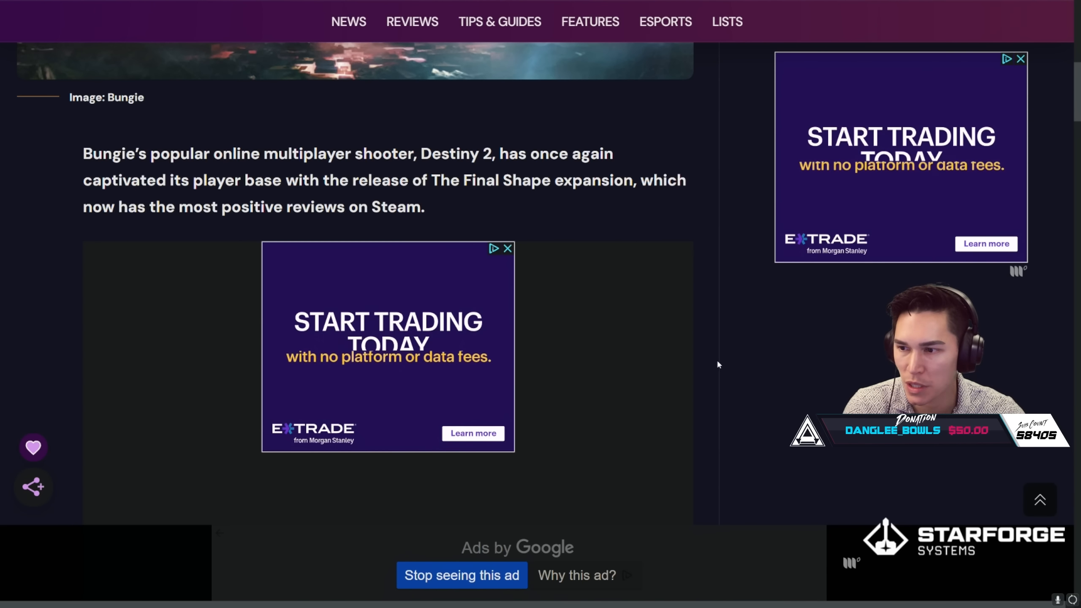
scroll(down, 3)
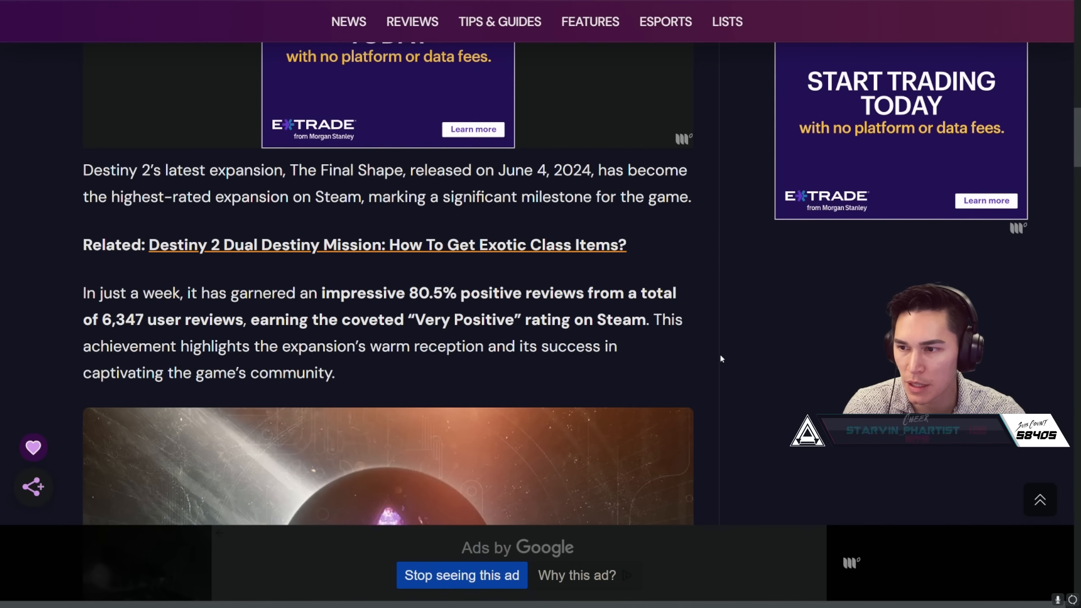
scroll(down, 3)
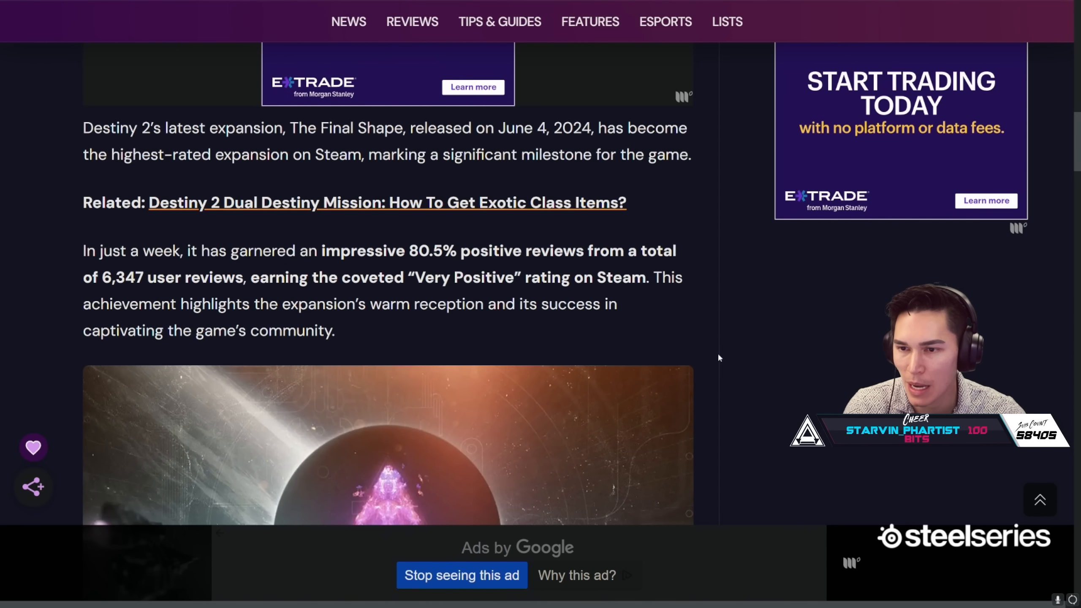
scroll(down, 3)
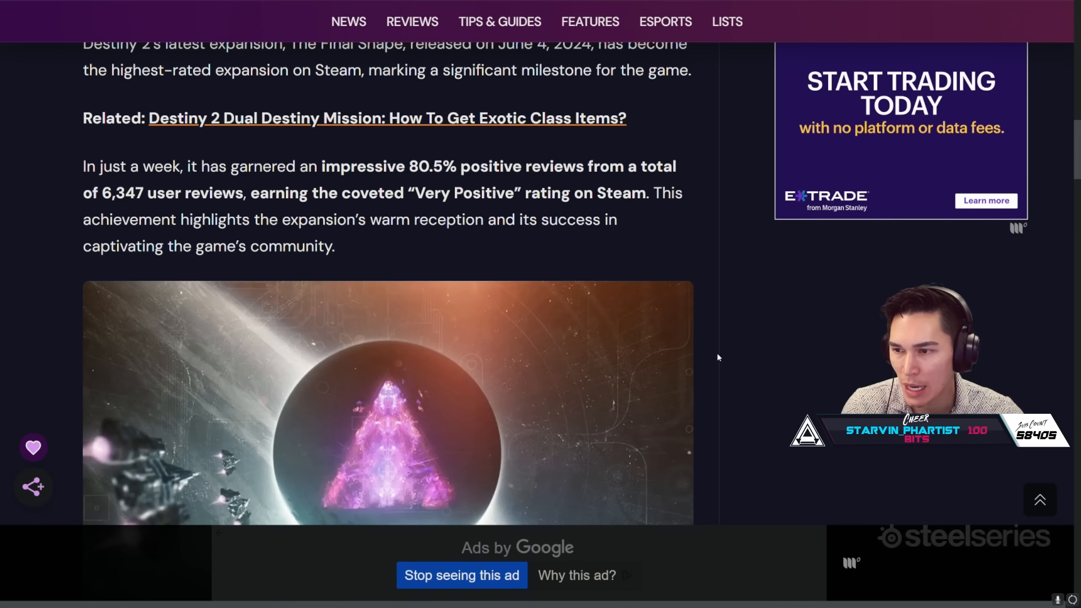
scroll(down, 3)
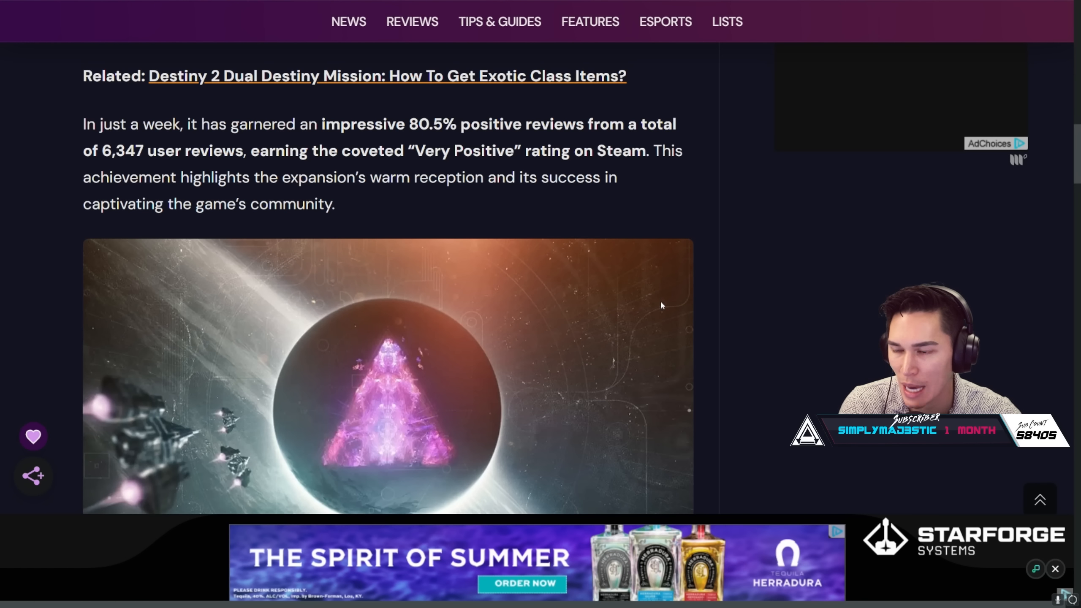
drag(81, 124, 336, 203)
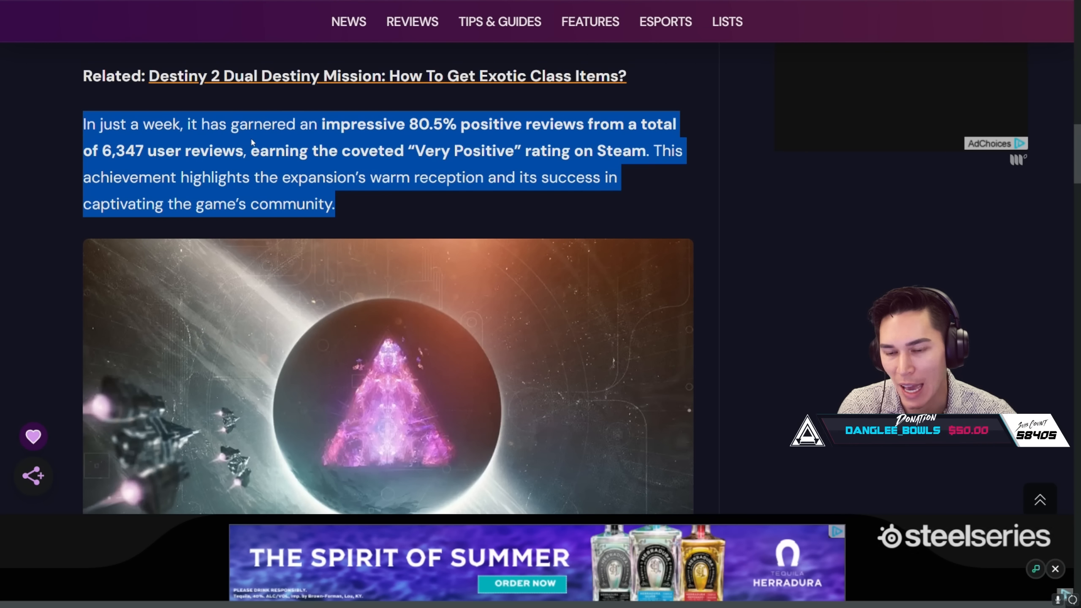
Step: Scroll past the Bungie image to the section comparing Lightfall's 29%
scroll(down, 3)
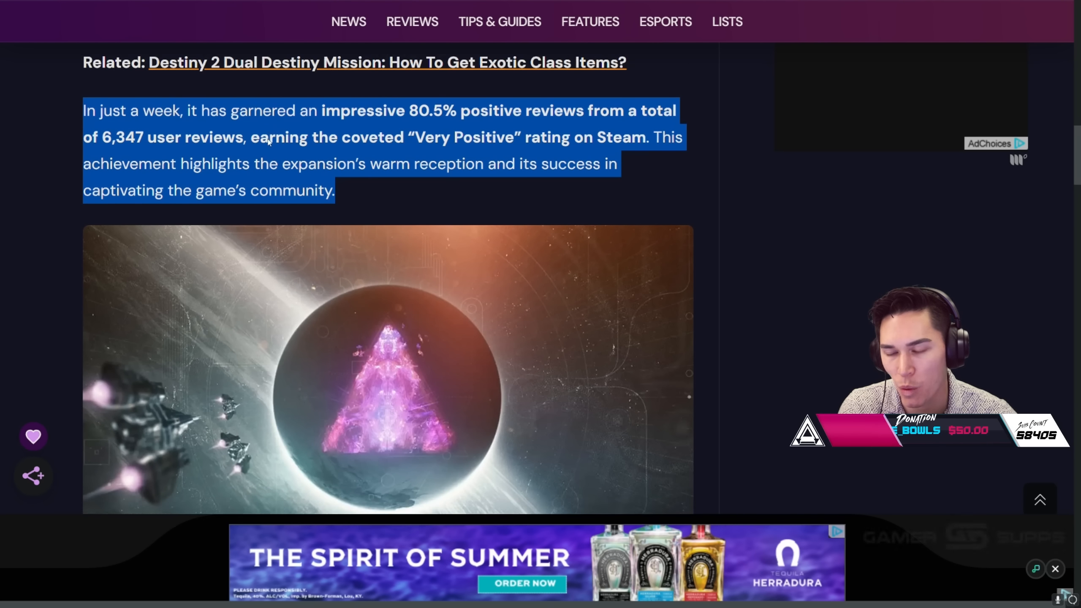
scroll(down, 3)
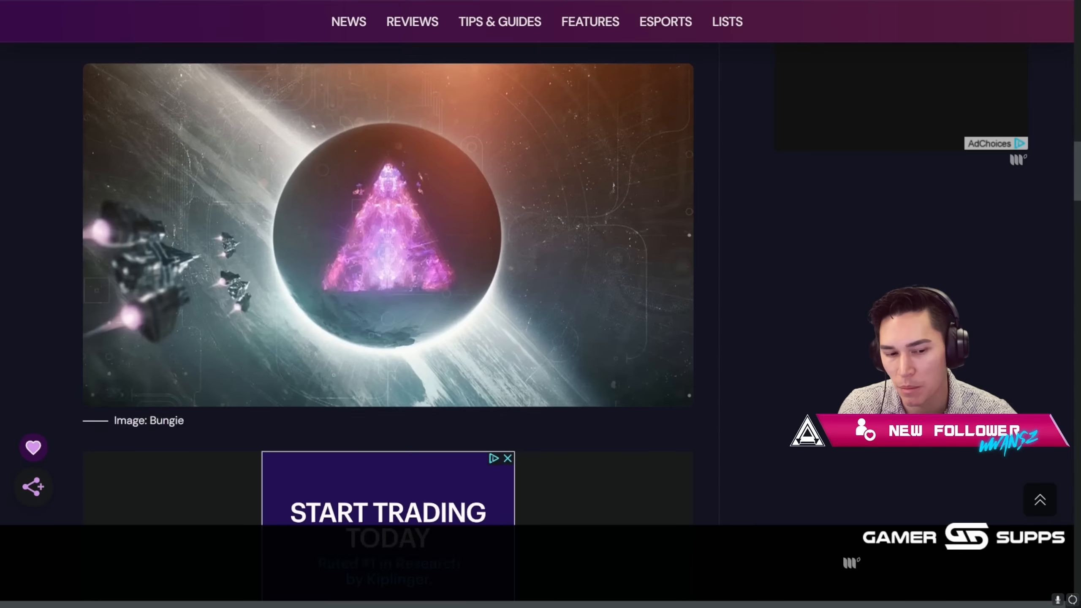
scroll(down, 3)
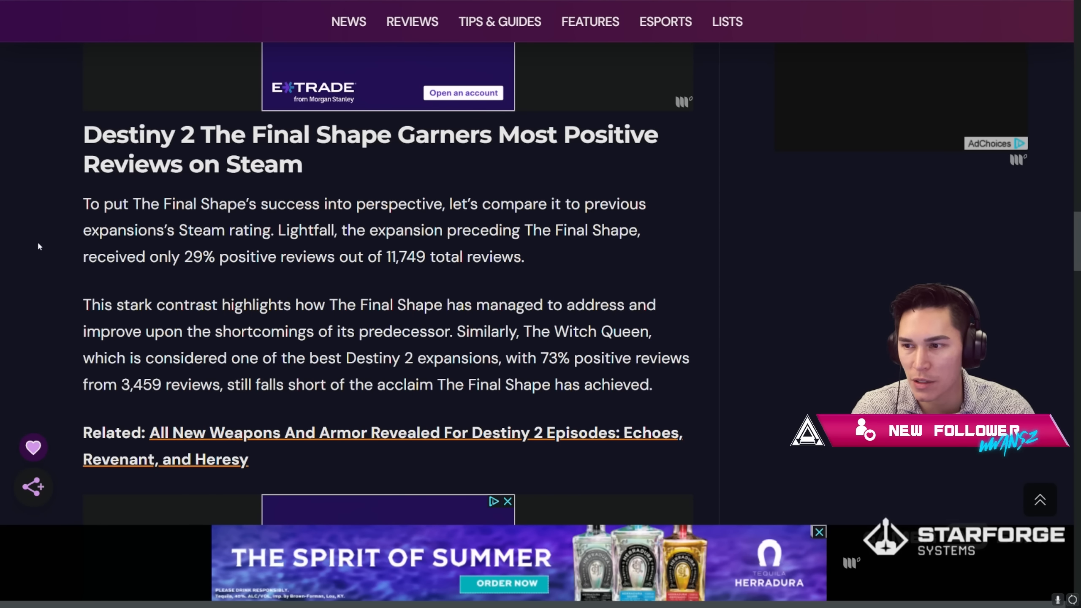
mouse_move(55, 256)
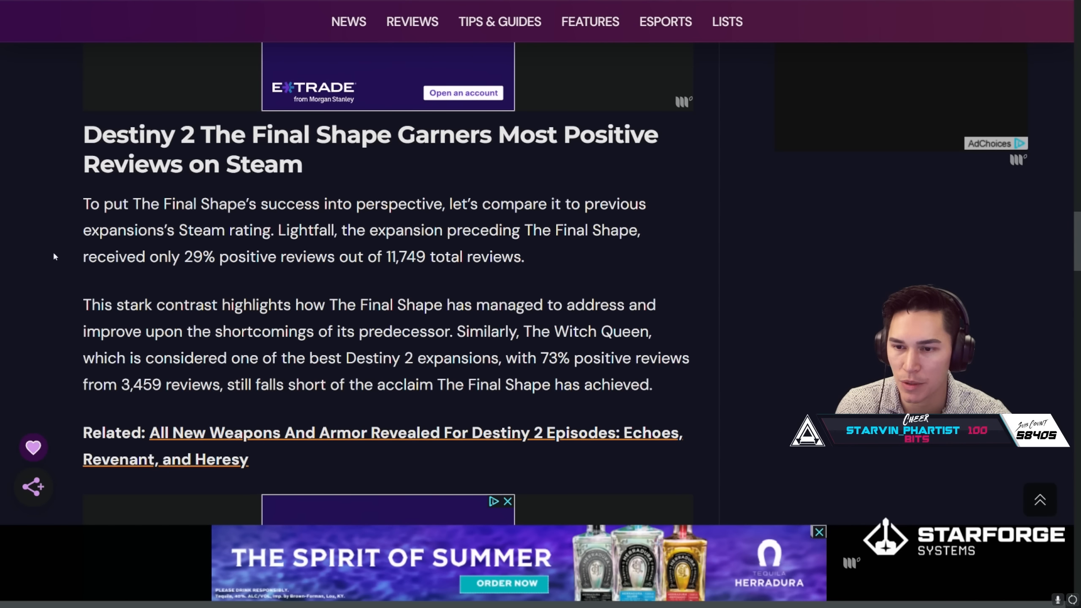
Step: Highlight Lightfall's 29% positive Steam review figure
scroll(down, 3)
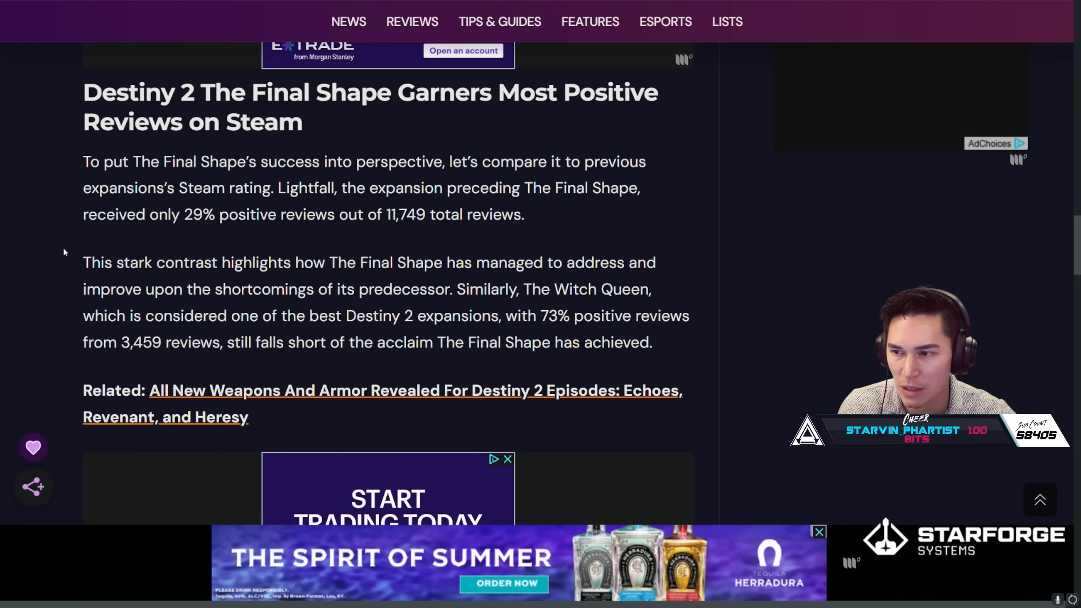
drag(184, 215, 414, 214)
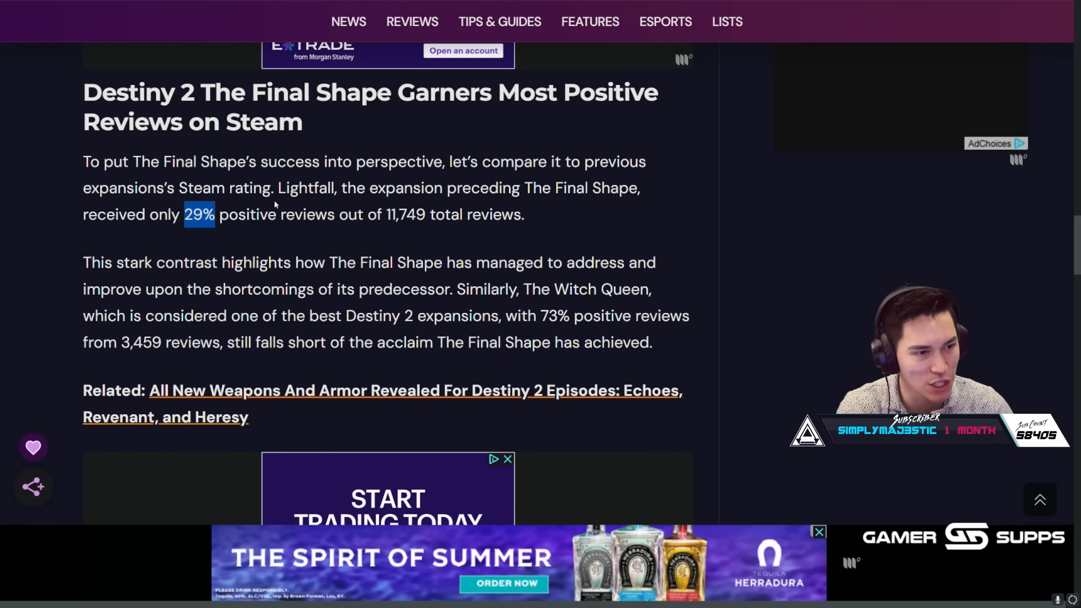
scroll(down, 3)
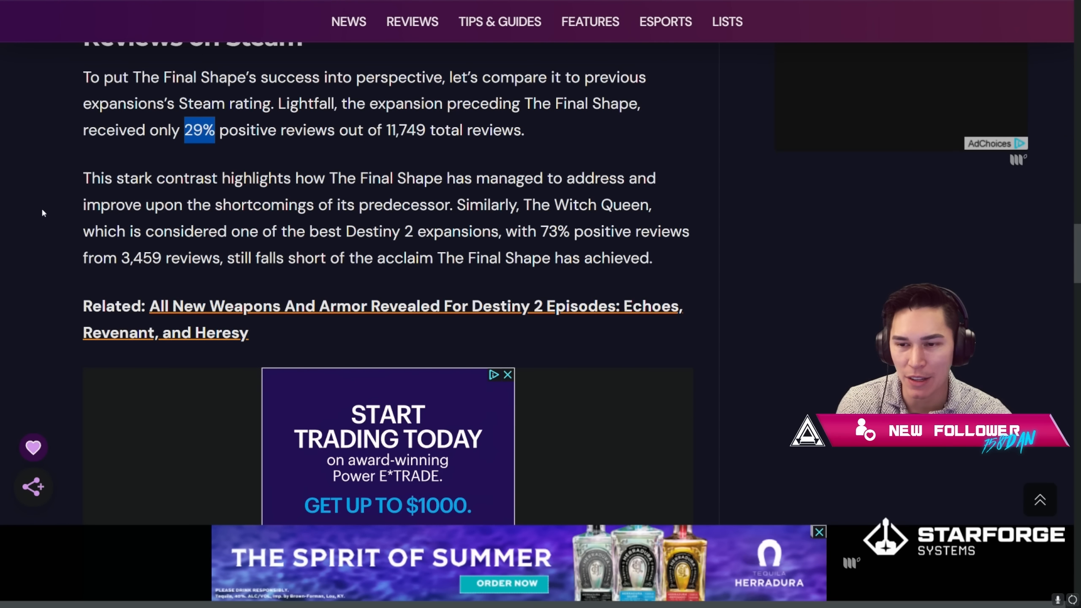
mouse_move(75, 204)
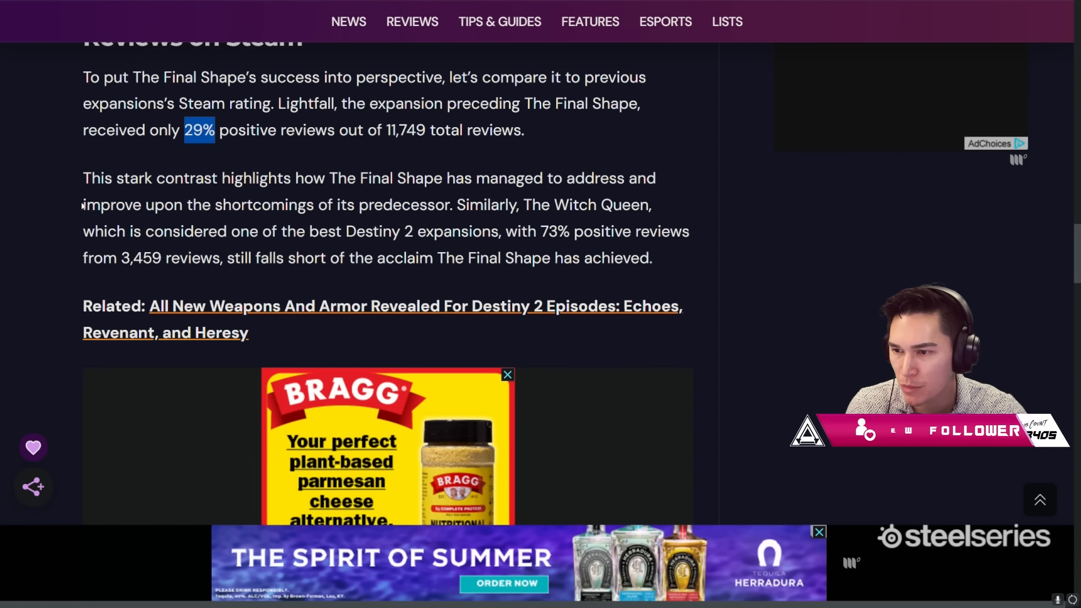
scroll(down, 3)
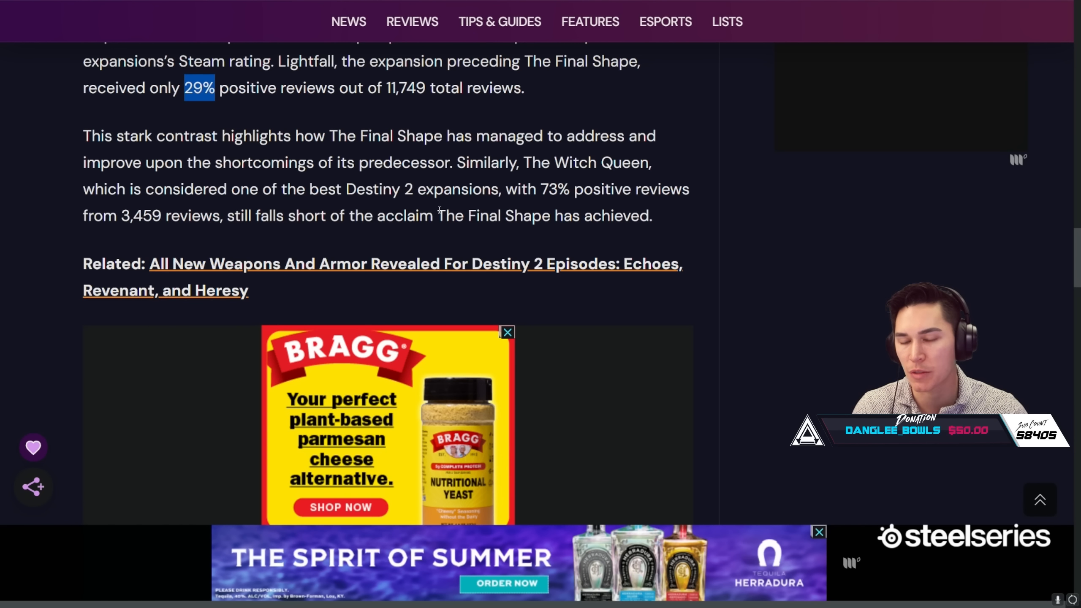
Step: Clear the highlight and read down to the Beyond Light, Shadowkeep and Forsaken percentages
drag(506, 189, 689, 188)
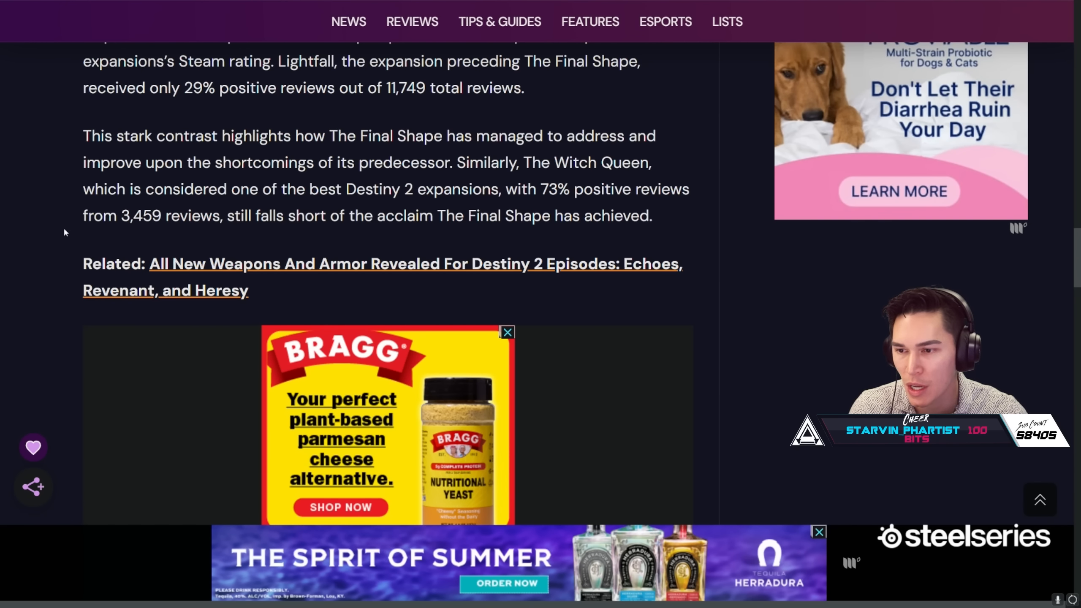
mouse_move(74, 232)
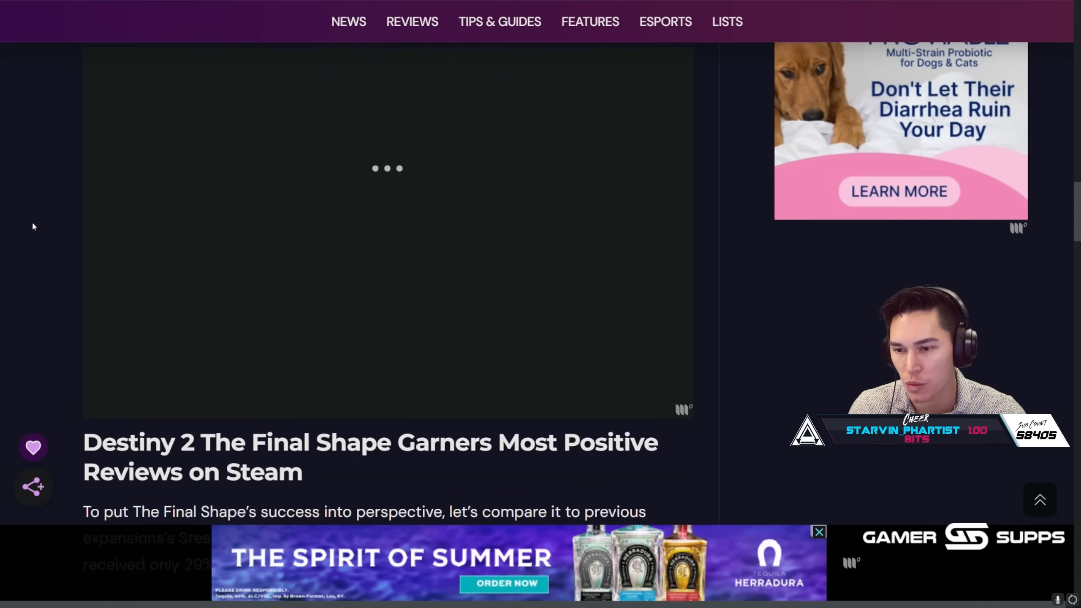
scroll(down, 3)
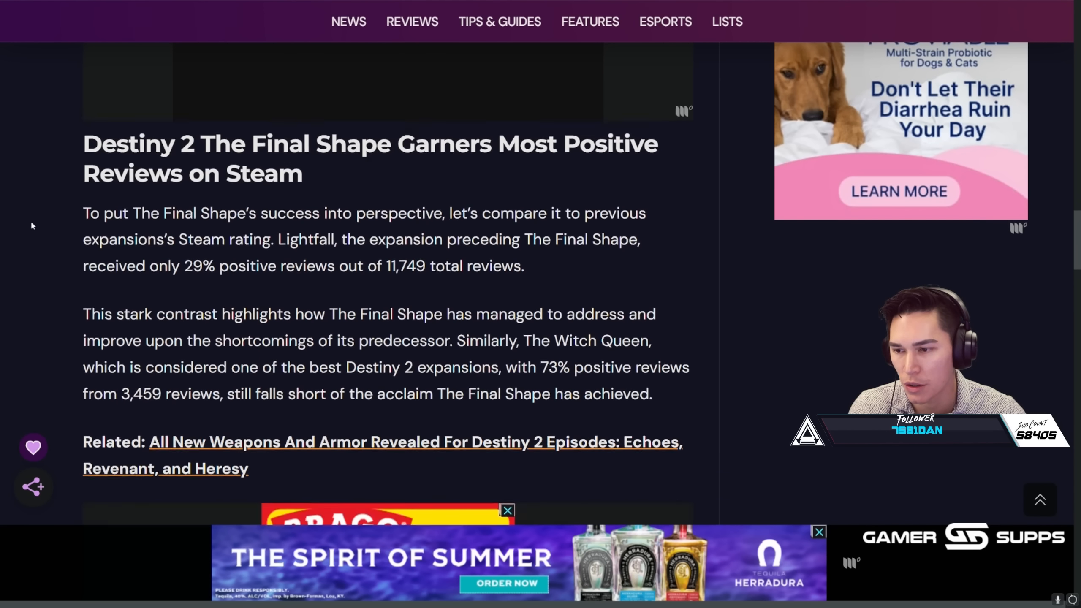
scroll(down, 3)
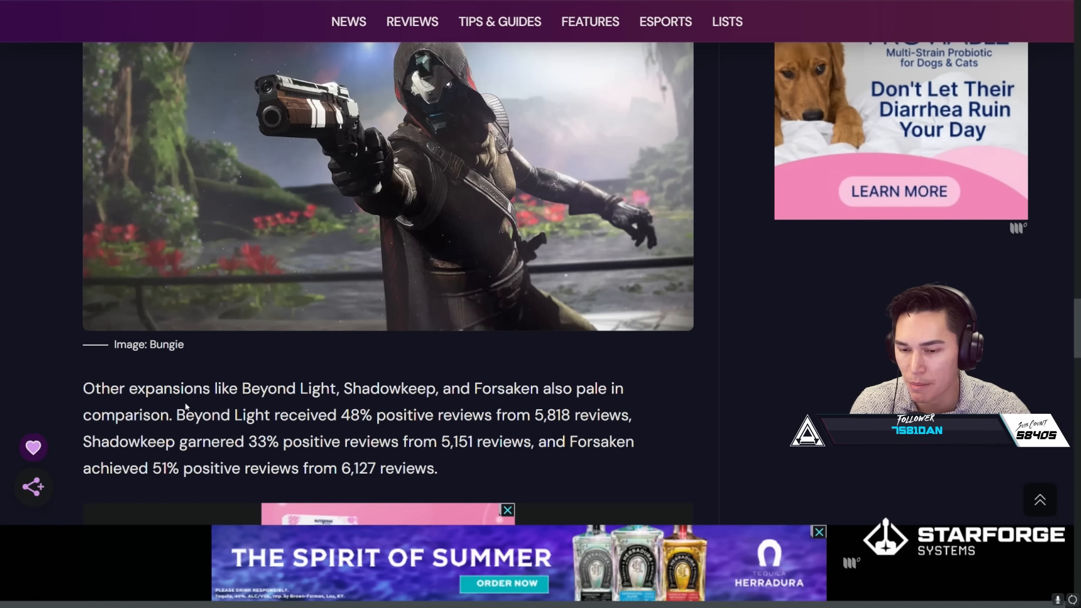
scroll(down, 3)
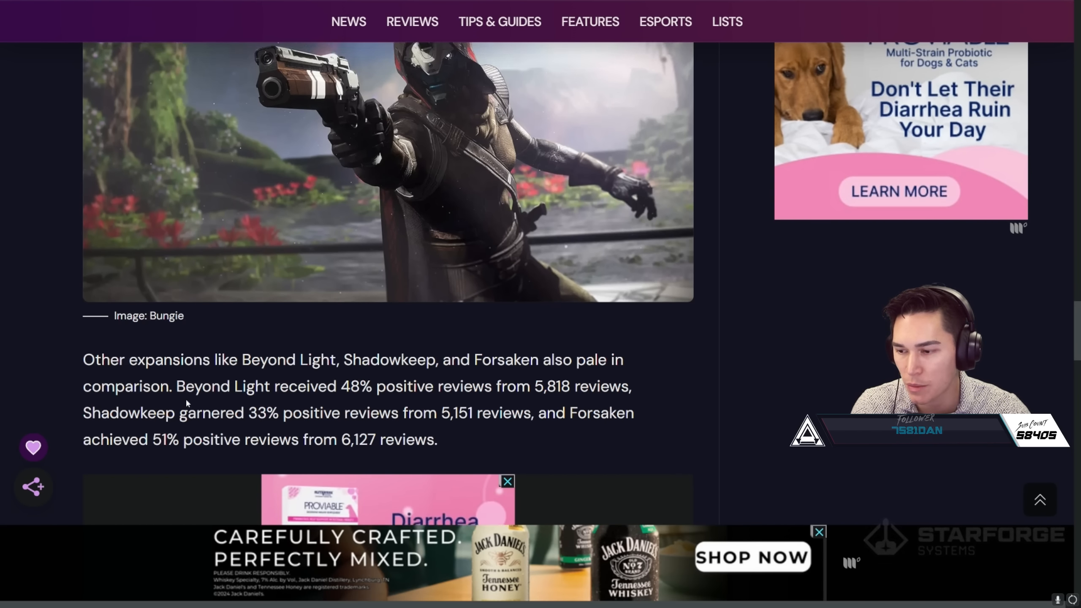
scroll(down, 3)
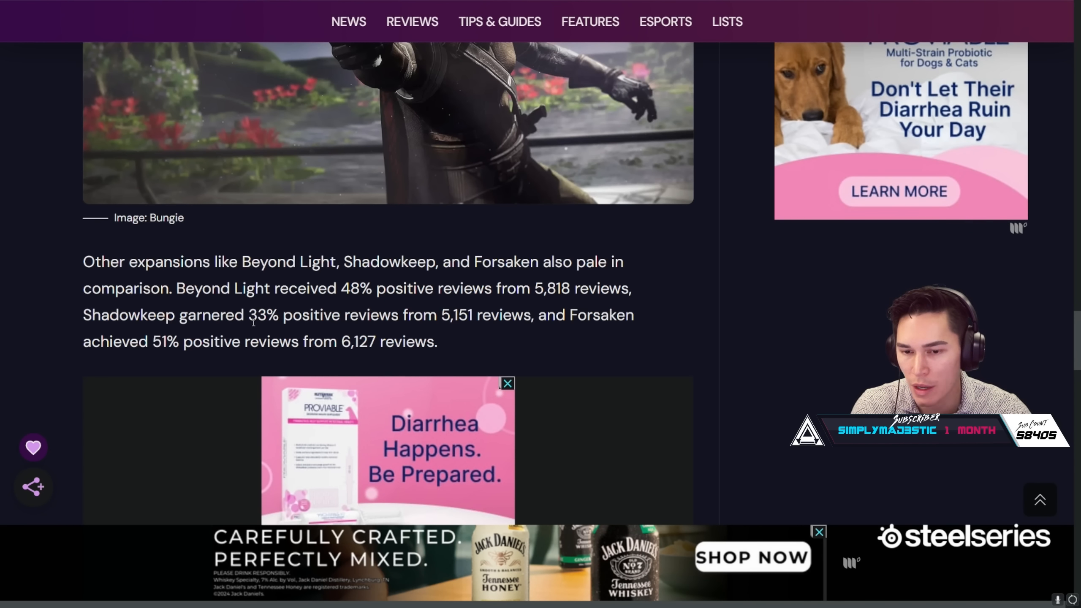
Step: Highlight the sentence about Forsaken's 51% positive Steam reviews
drag(83, 341, 341, 341)
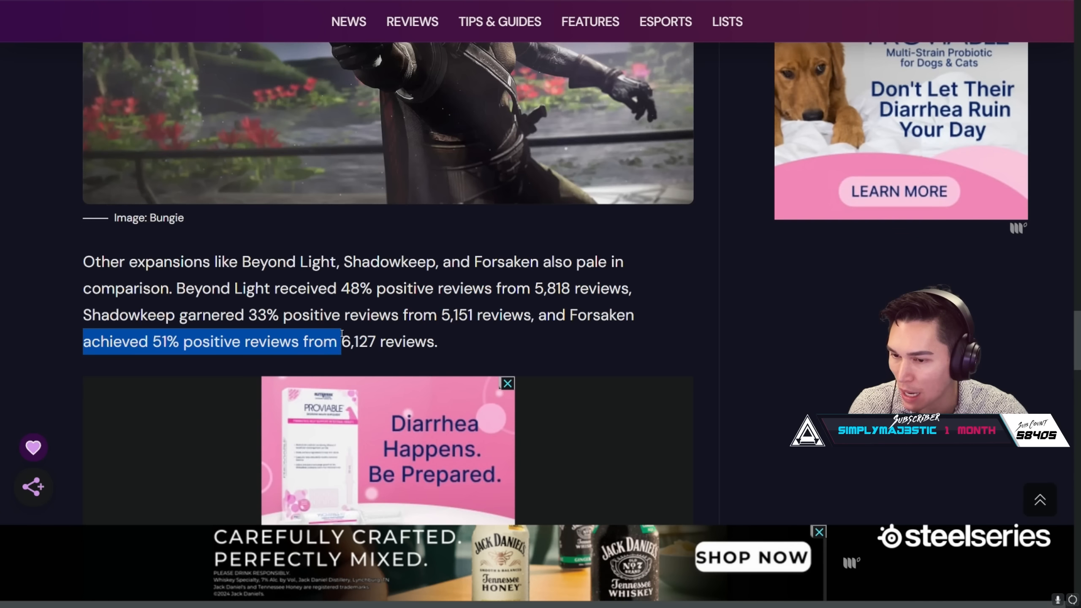
click(566, 314)
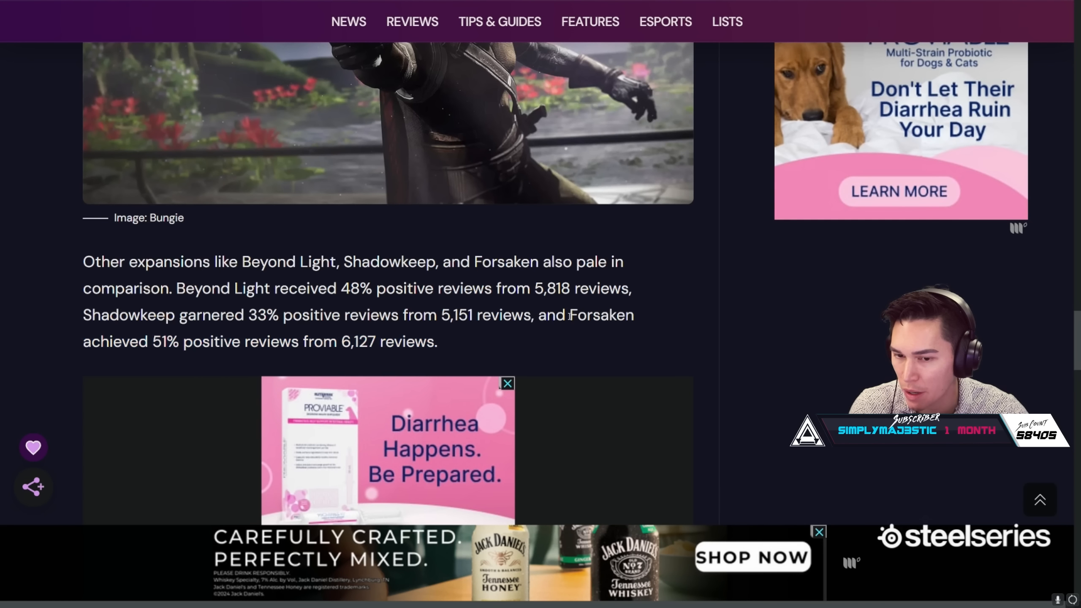
drag(572, 315, 437, 341)
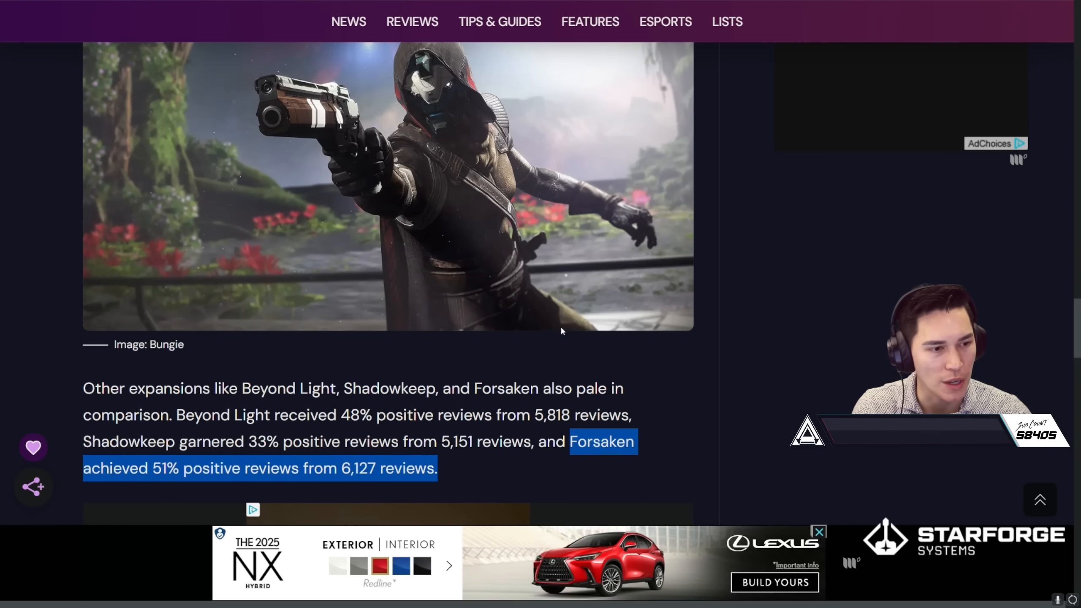
Step: Go to the Destiny Bulletin X post and view it full screen
scroll(down, 3)
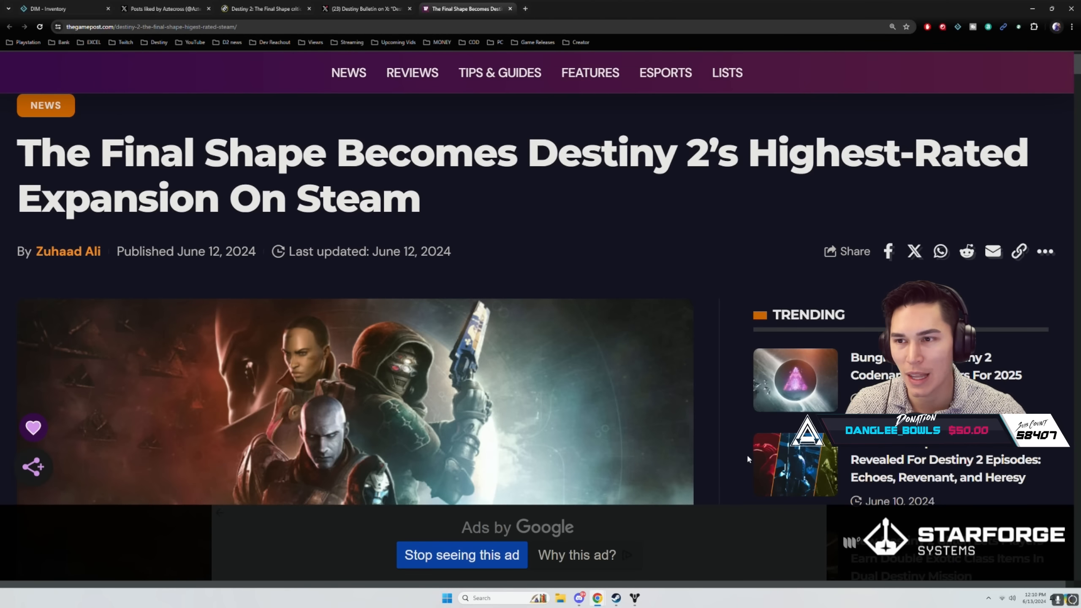
click(367, 9)
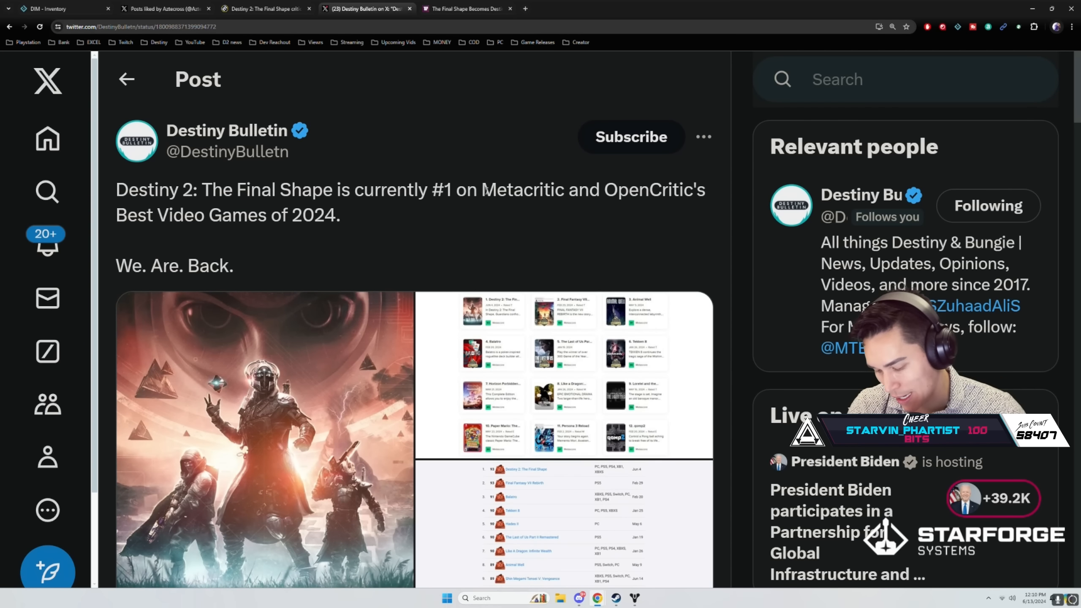
key(F11)
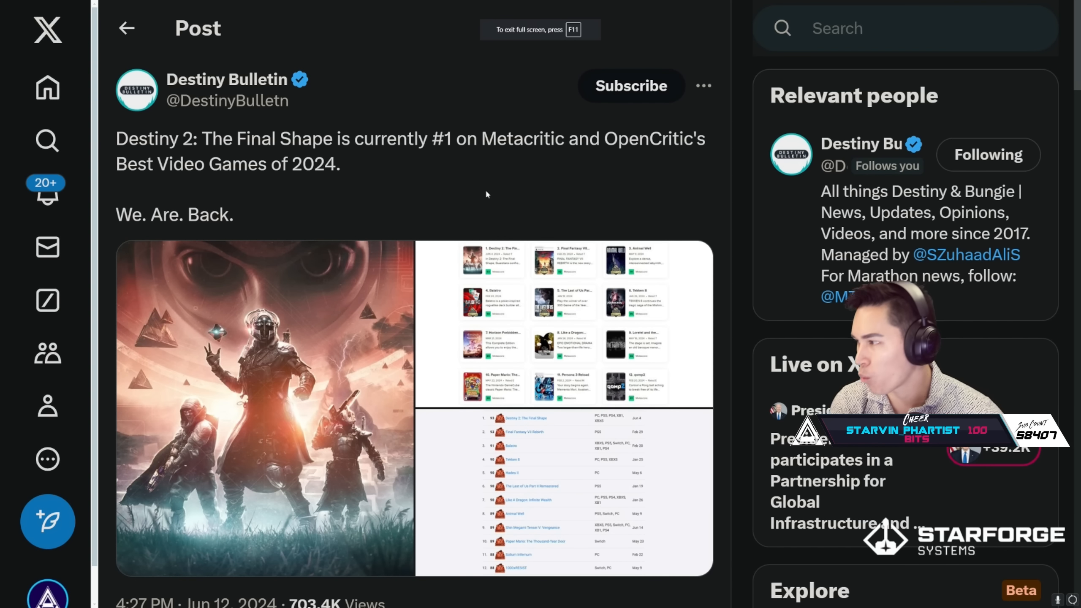